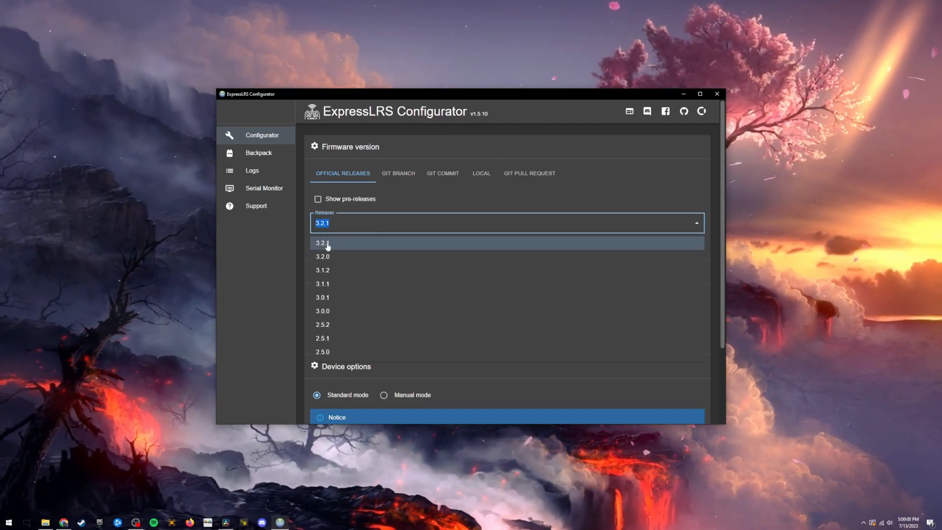
mouse_move(323, 296)
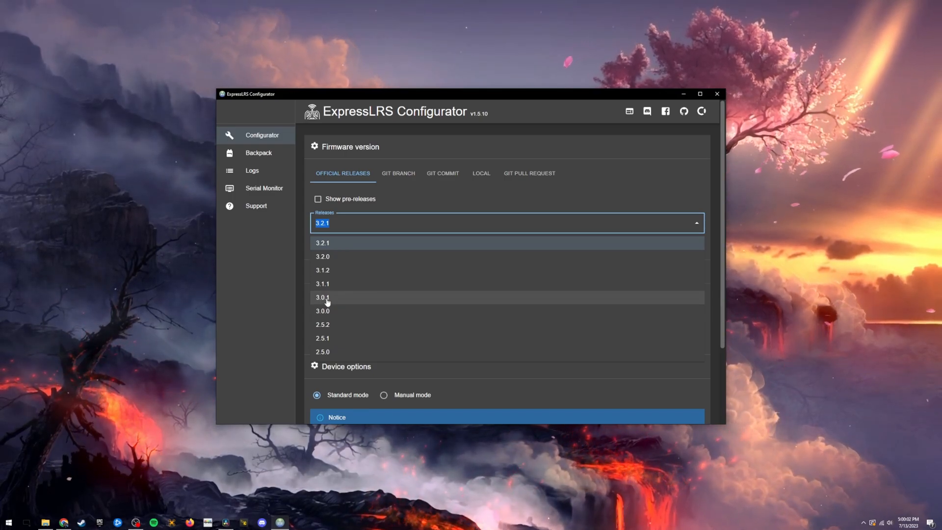
- Pick release 3.2.1 (after briefly trying 3.0.1) and device category Happymodel 2.4 GHz
left_click(323, 297)
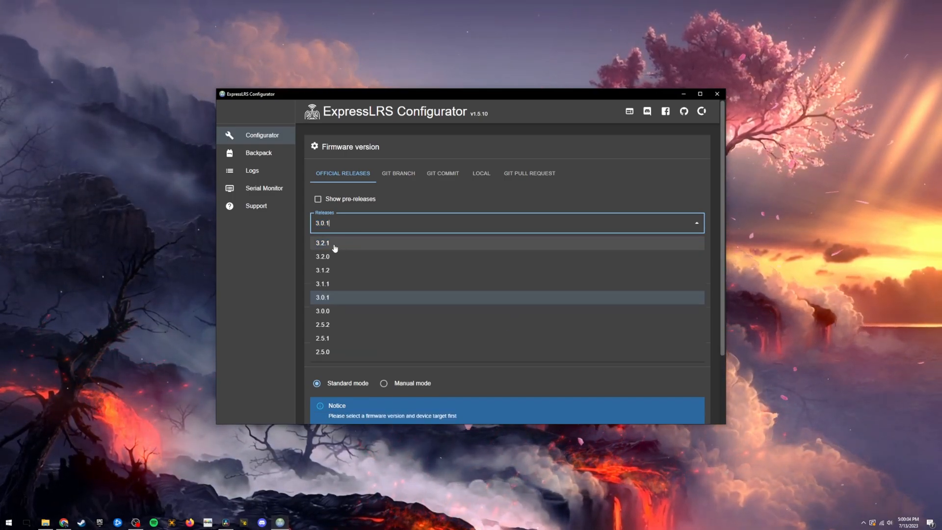
left_click(323, 242)
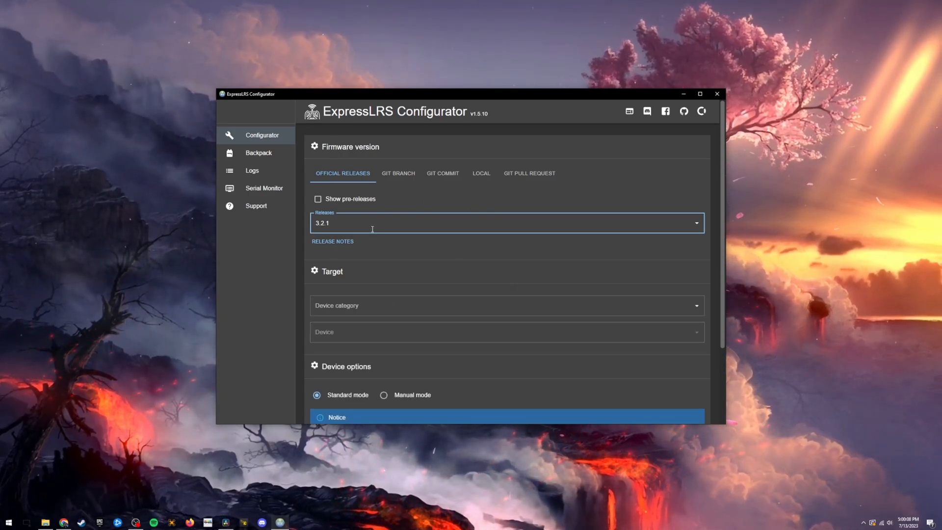
left_click(504, 305)
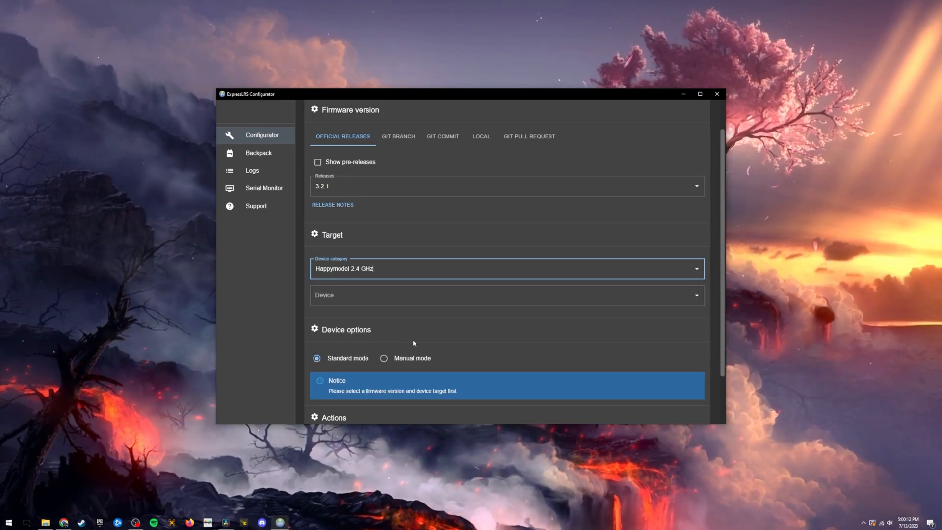
- Target HappyModel EP1/2 2400 RX with WIFI flashing and enable the binding phrase and WiFi options
left_click(506, 295)
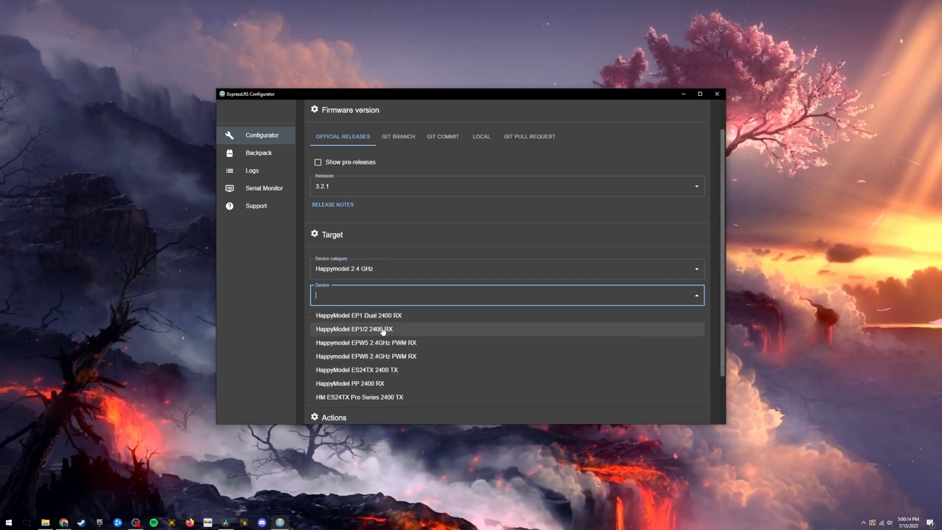
left_click(355, 328)
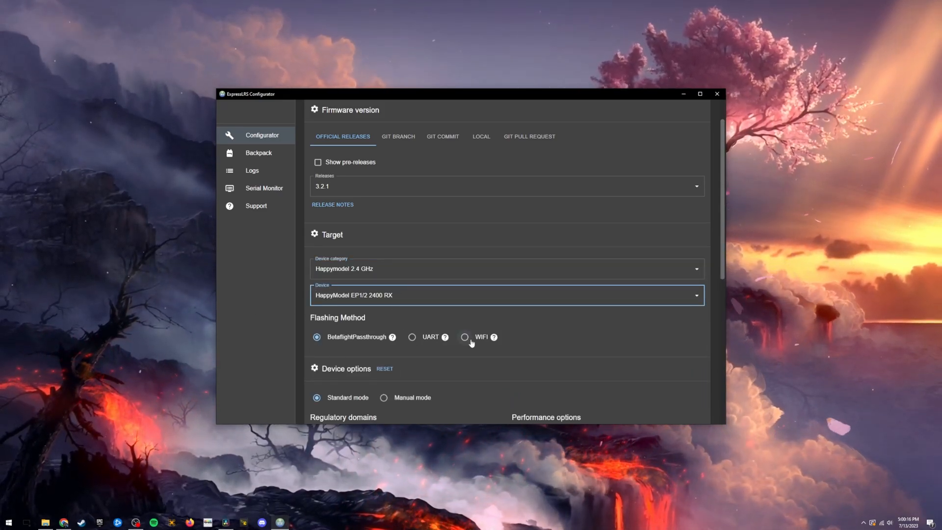
left_click(464, 337)
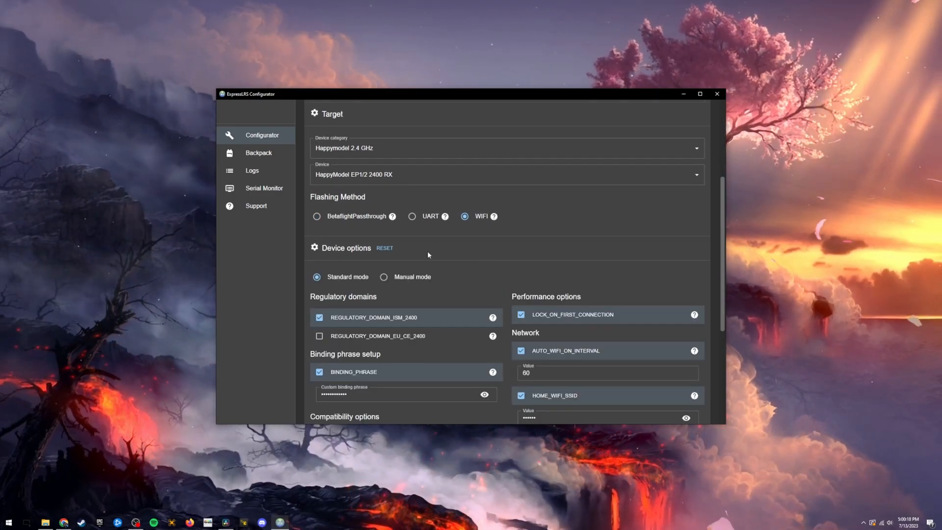
scroll("down", 3)
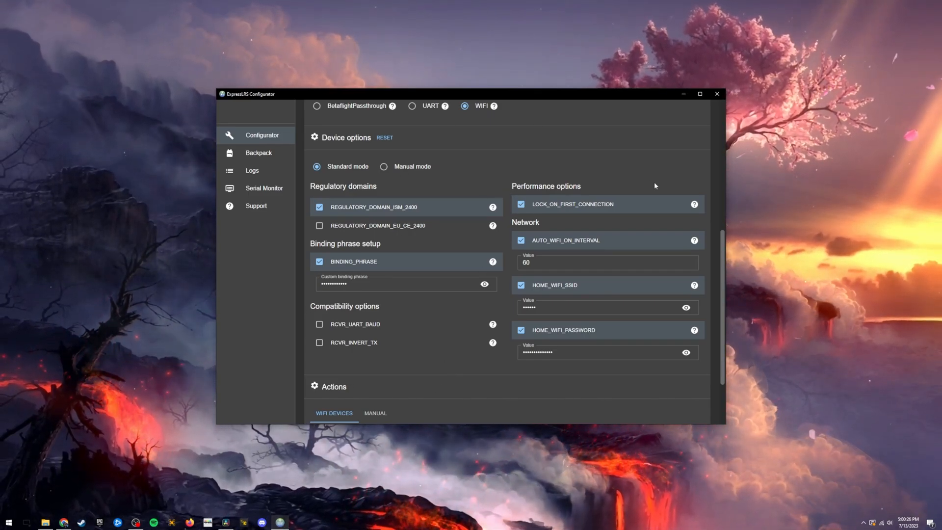
mouse_move(328, 213)
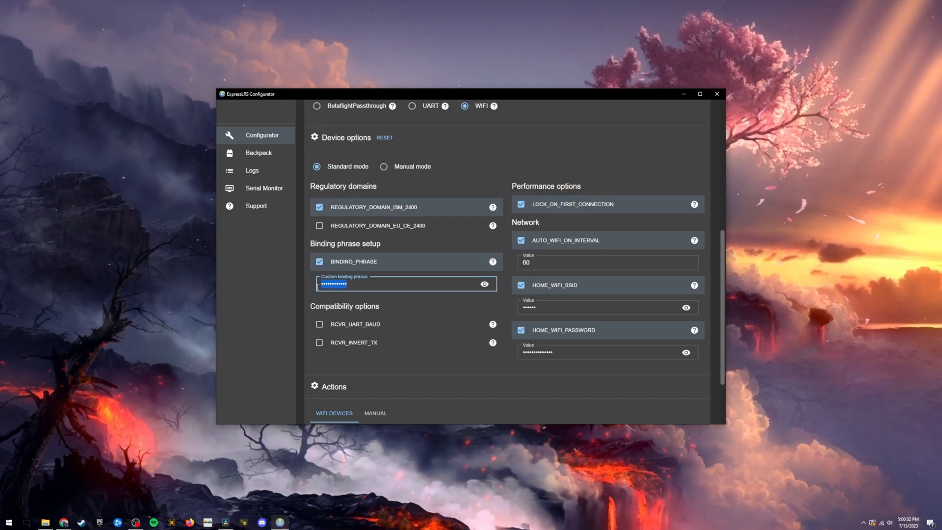
left_click(401, 284)
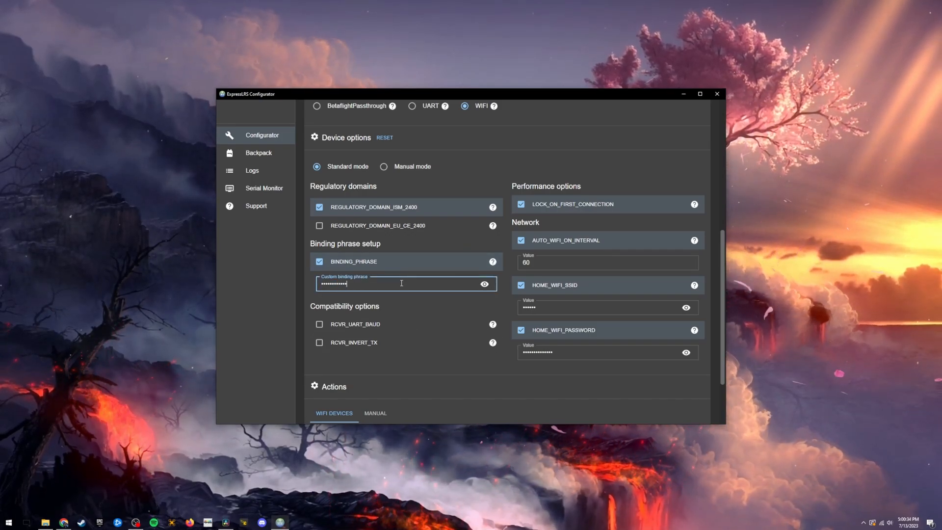
mouse_move(587, 285)
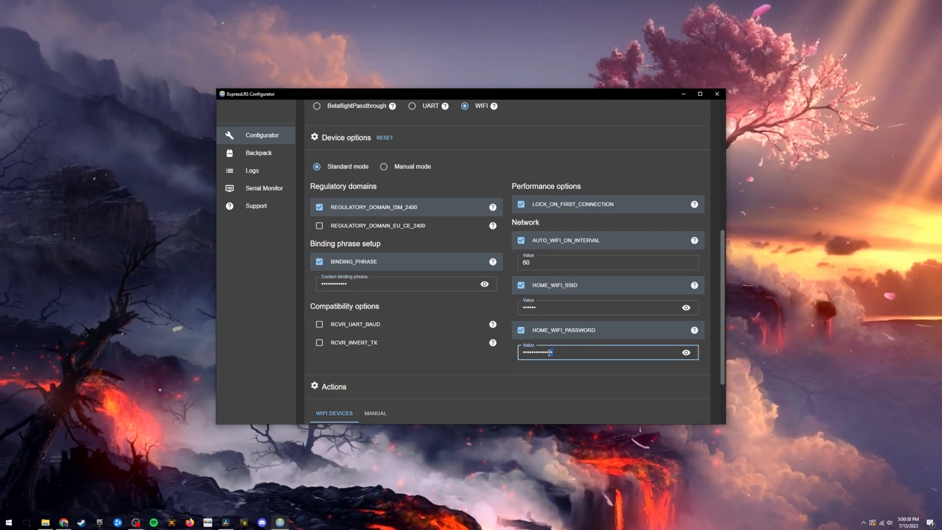
scroll("down", 3)
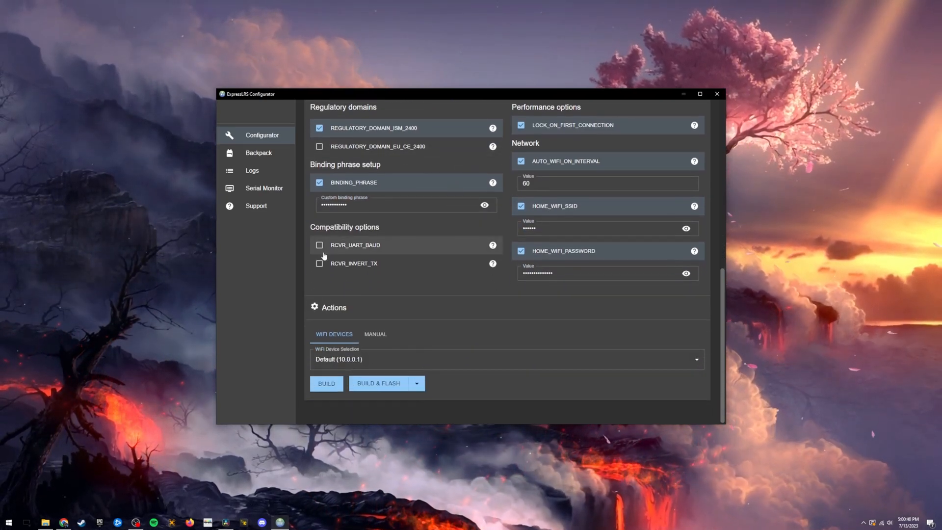
- Build the HappyModel_EP_2400_RX-3.2.1.bin firmware and open its output folder
left_click(326, 383)
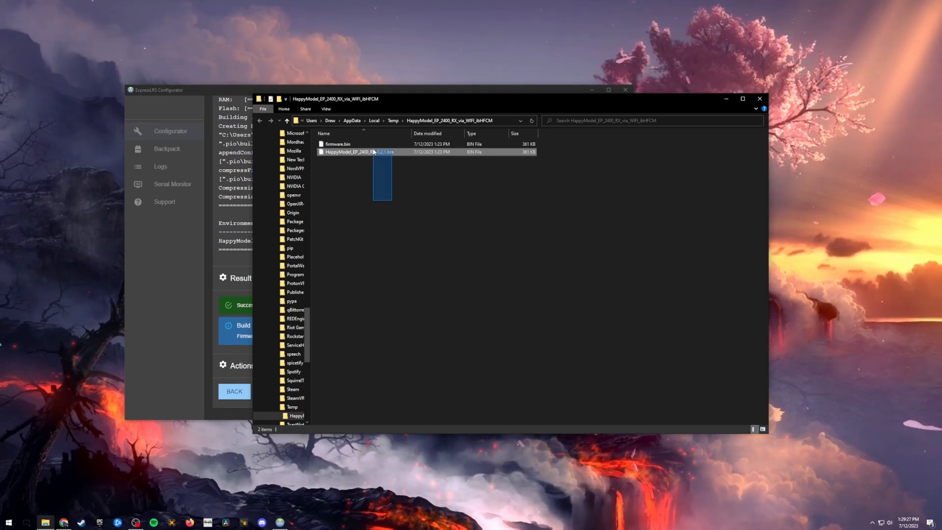
key("enter")
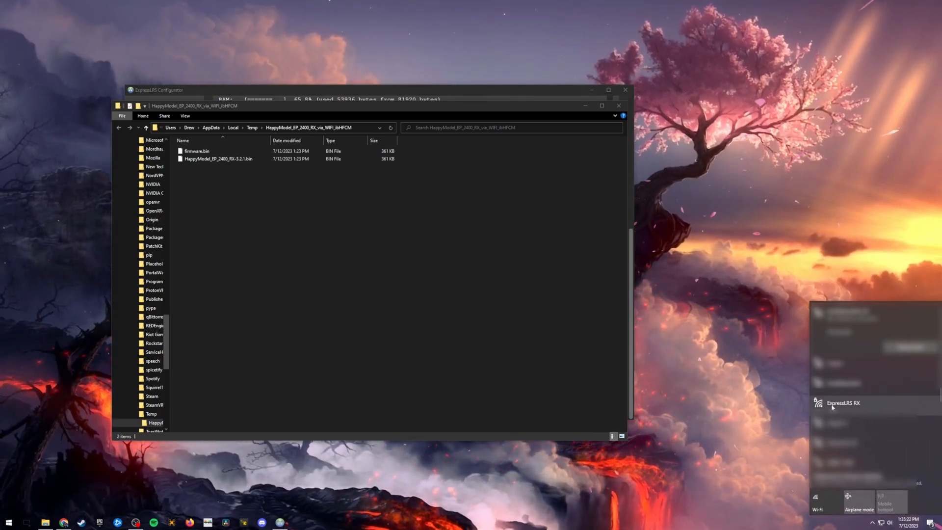
- Join the ExpressLRS RX WiFi network using its security key
left_click(843, 402)
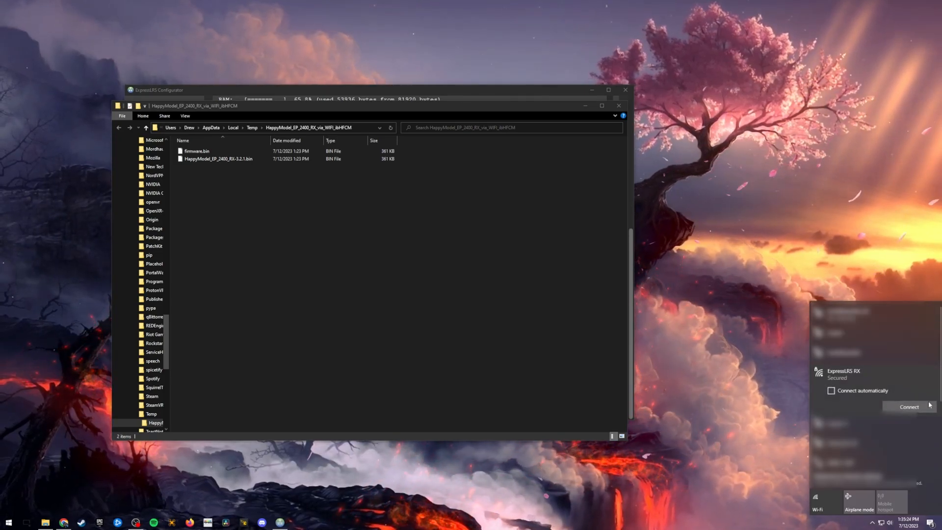
left_click(909, 406)
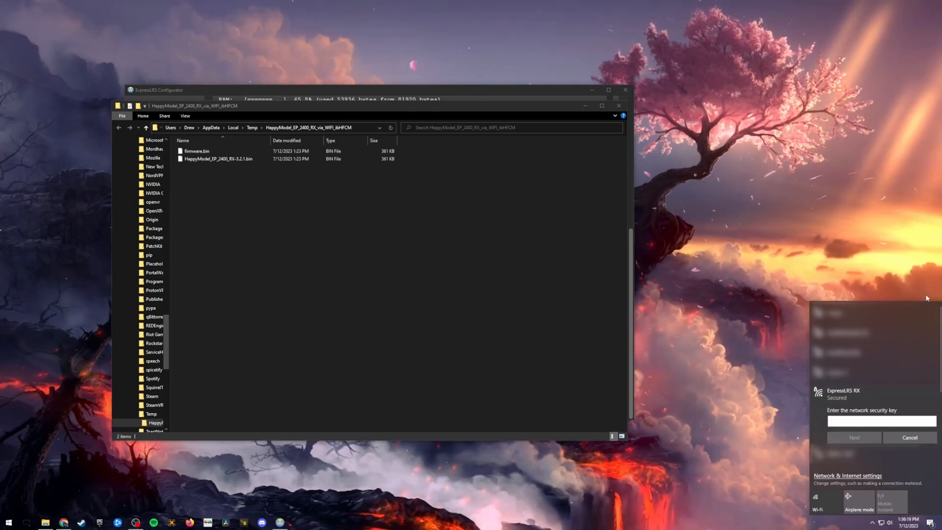
type("password")
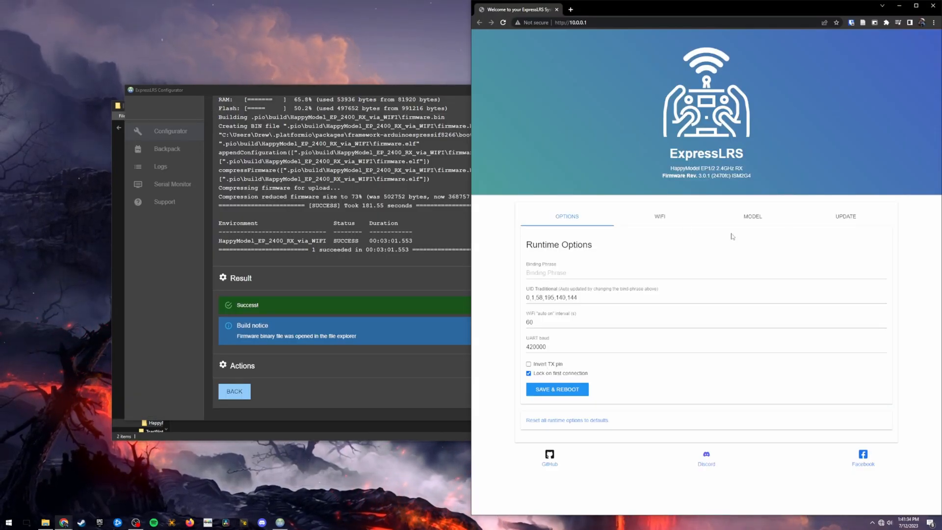
mouse_move(767, 96)
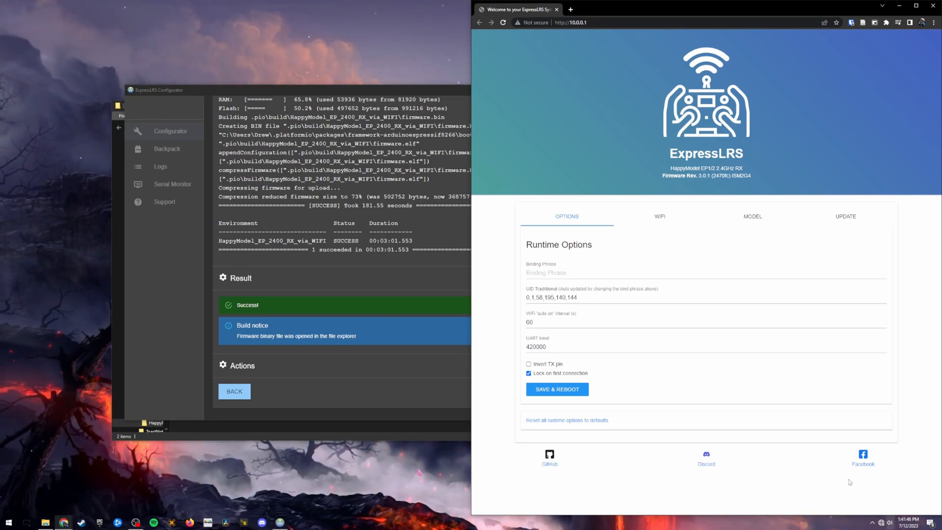
mouse_move(815, 392)
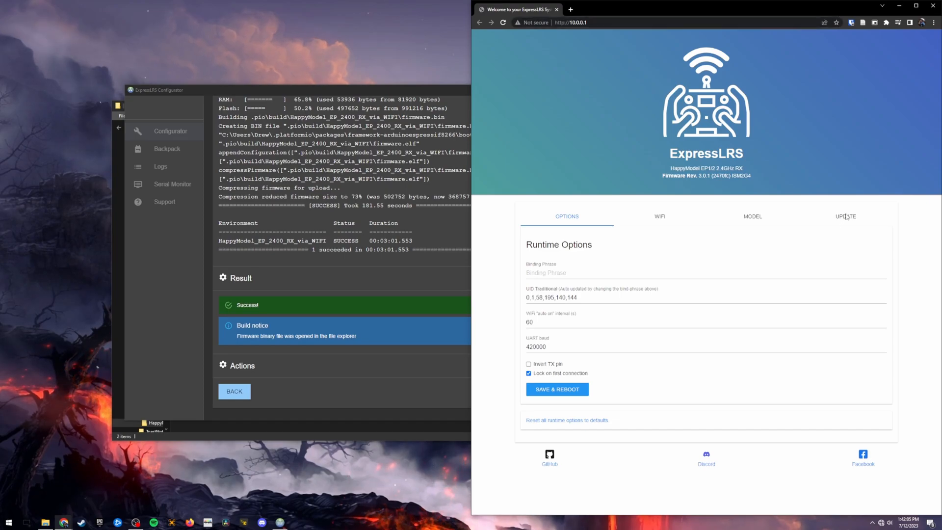
- Switch to the UPDATE tab of the receiver's 10.0.0.1 web page
left_click(845, 216)
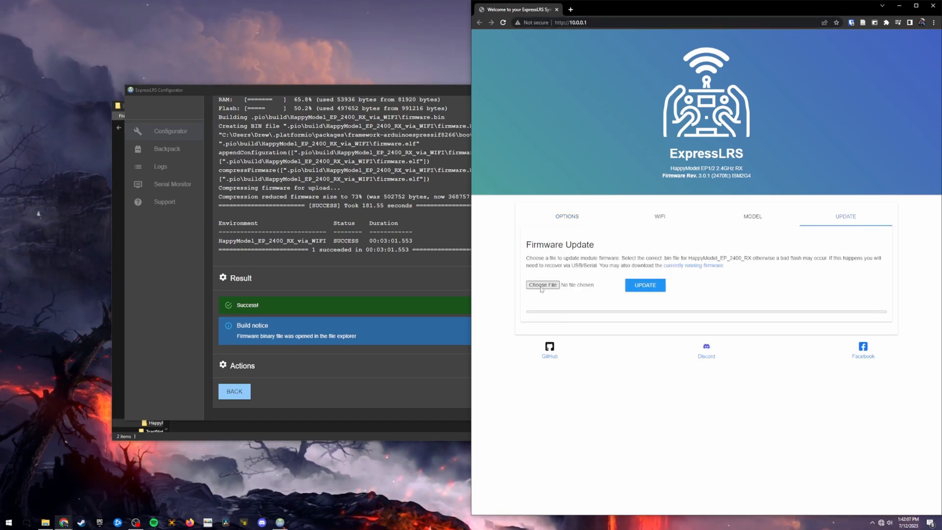
- Select HappyModel_EP_2400_RX-3.2.1.bin as the firmware file and start the update
left_click(541, 285)
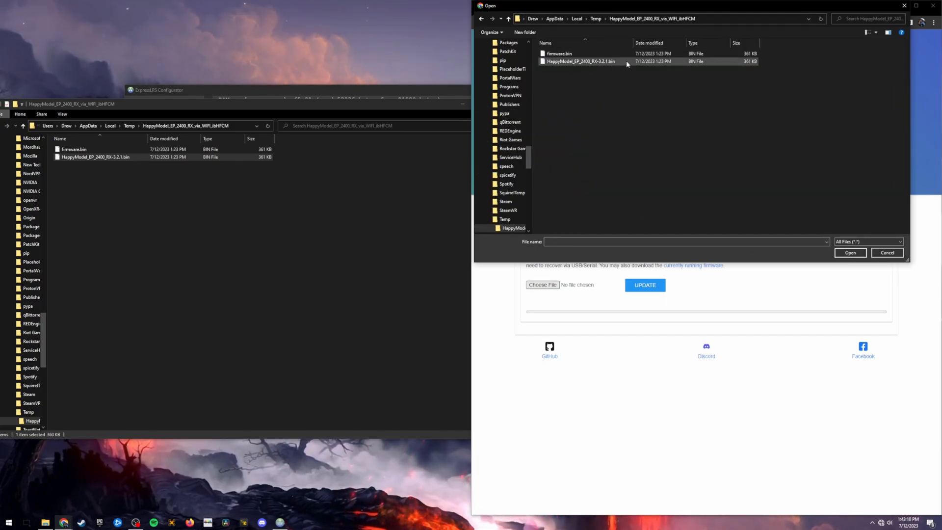
left_click(581, 61)
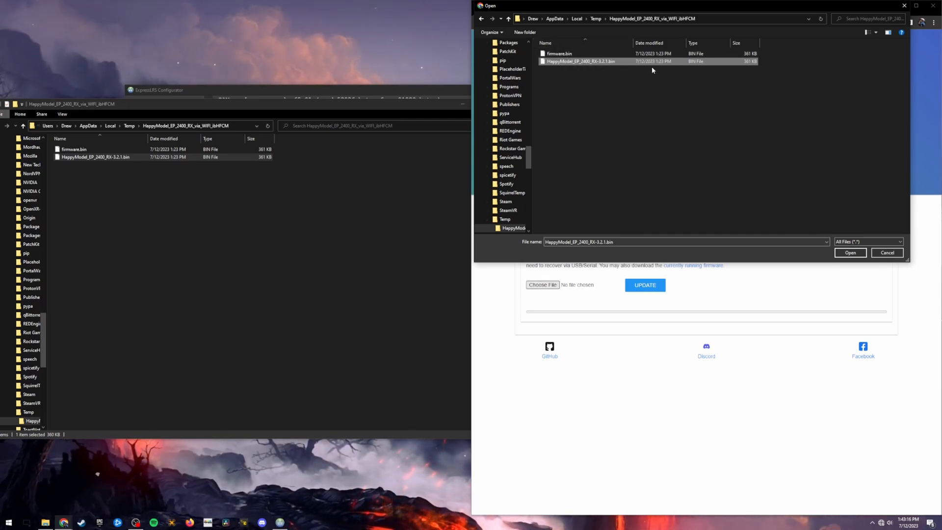
left_click(849, 252)
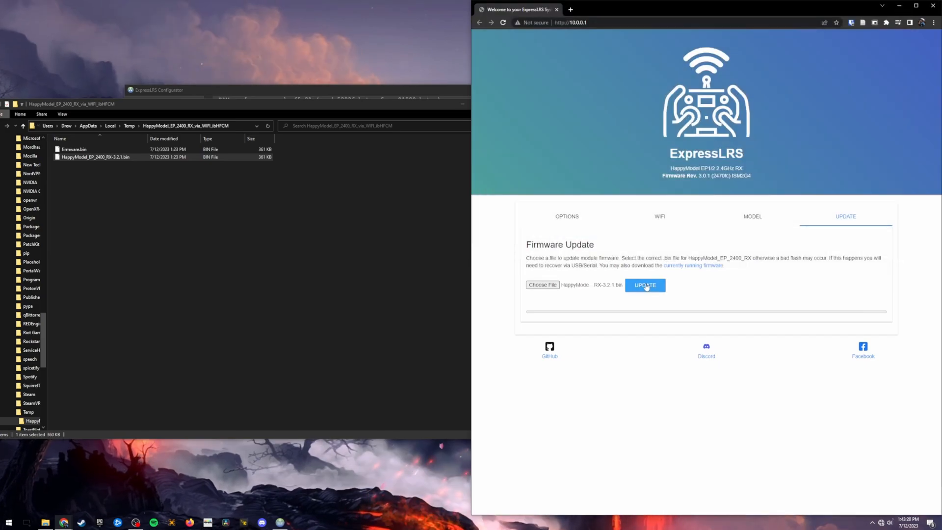
left_click(645, 284)
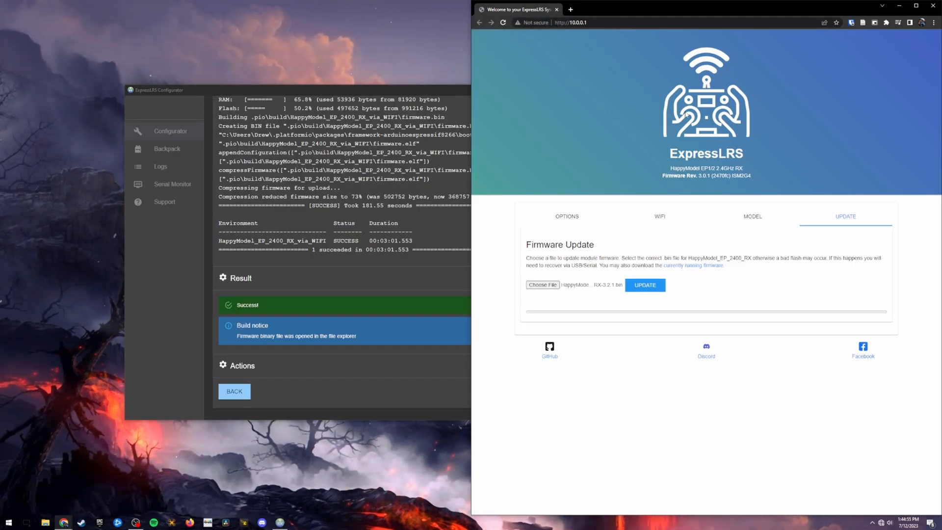
mouse_move(730, 305)
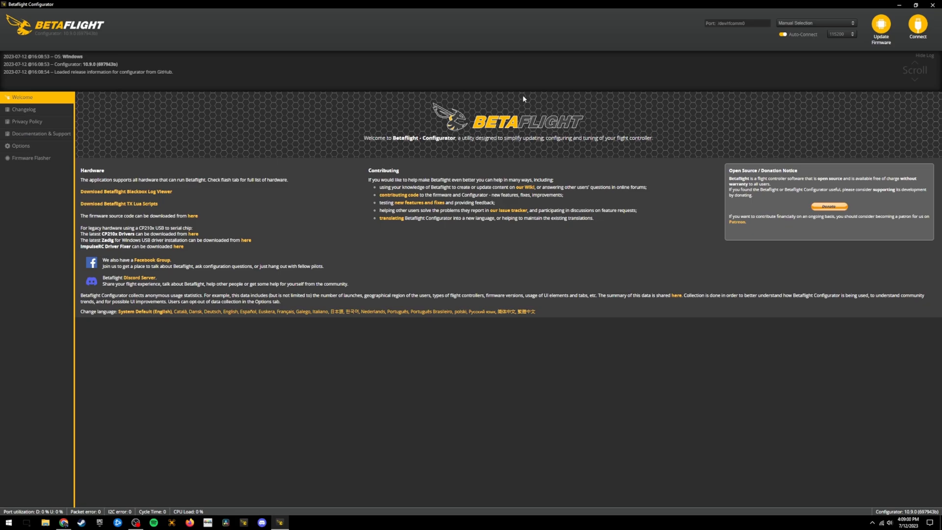
- Connect Betaflight to the flight controller and show the Receiver tab's live channels
left_click(917, 29)
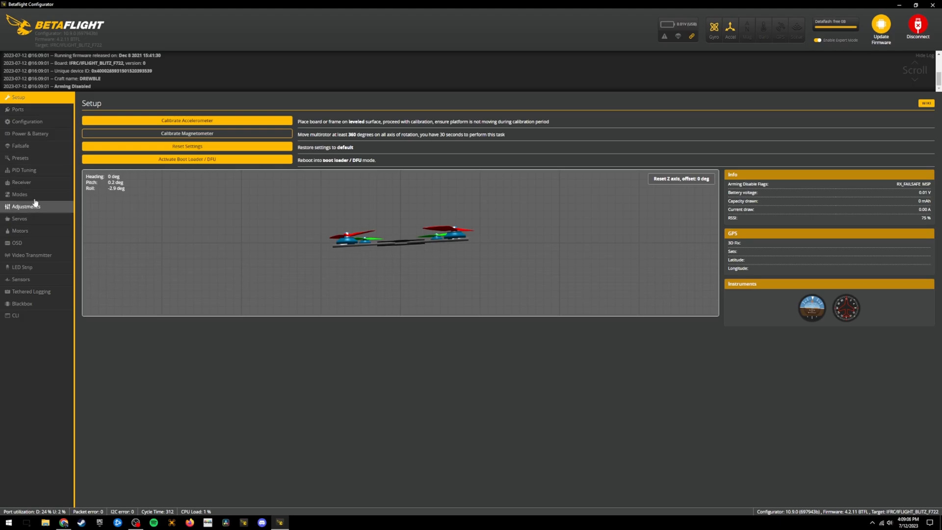
left_click(21, 182)
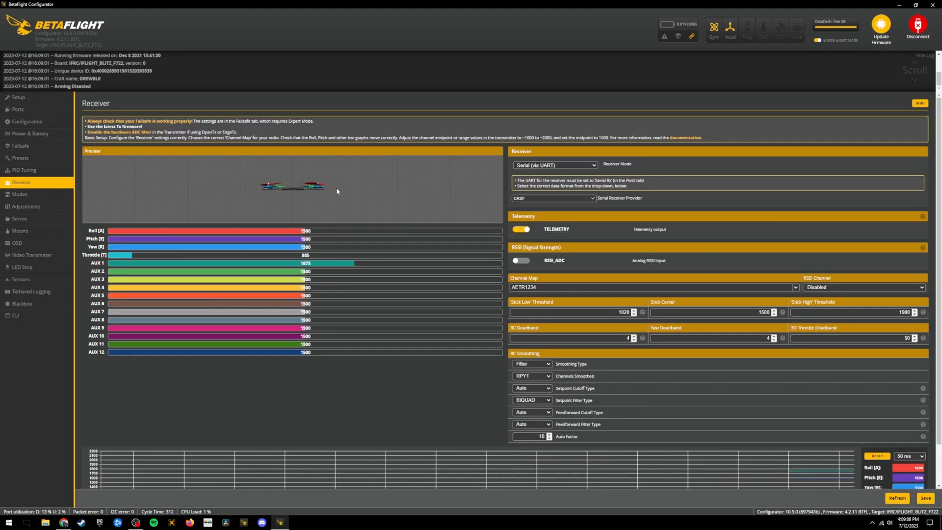